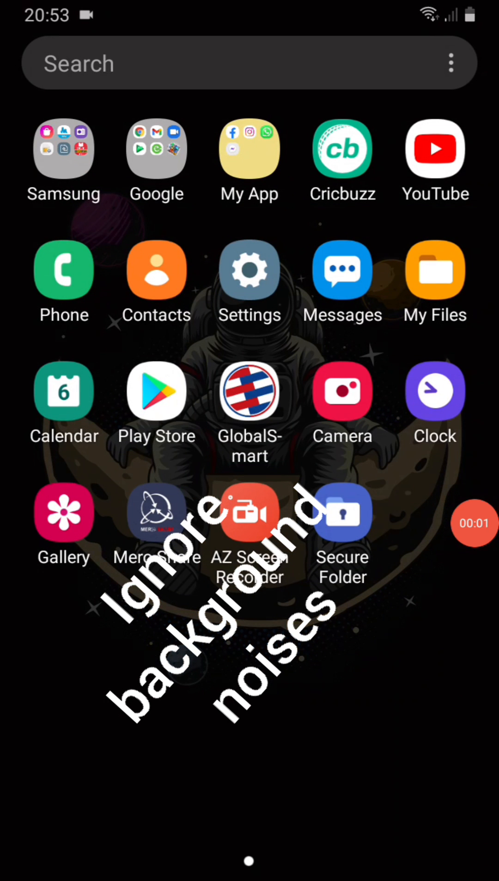
# Search Play Store history for 'minecraft', attempt the $7.49 purchase and dismiss the incompatible-version error.
pyautogui.click(156, 390)
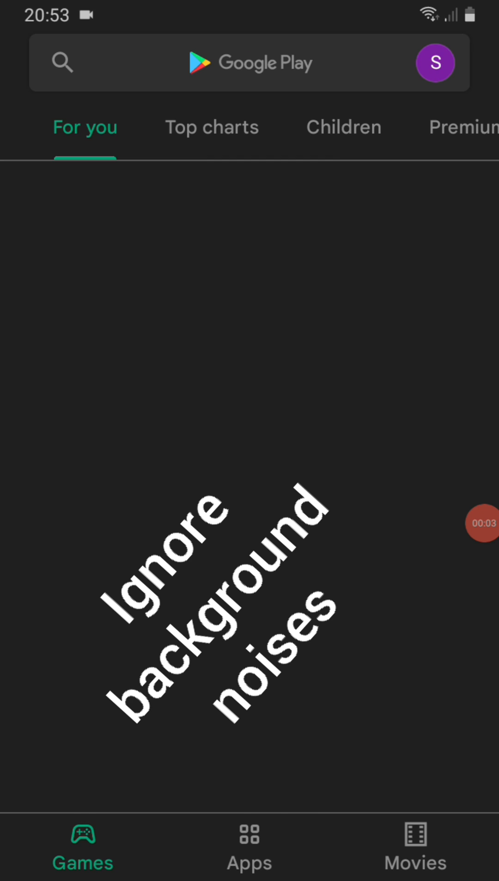
pyautogui.click(62, 62)
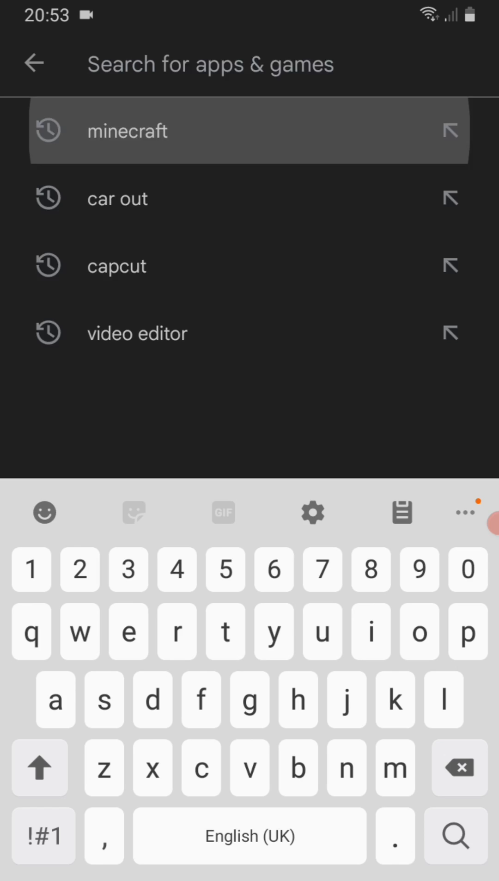
pyautogui.click(127, 131)
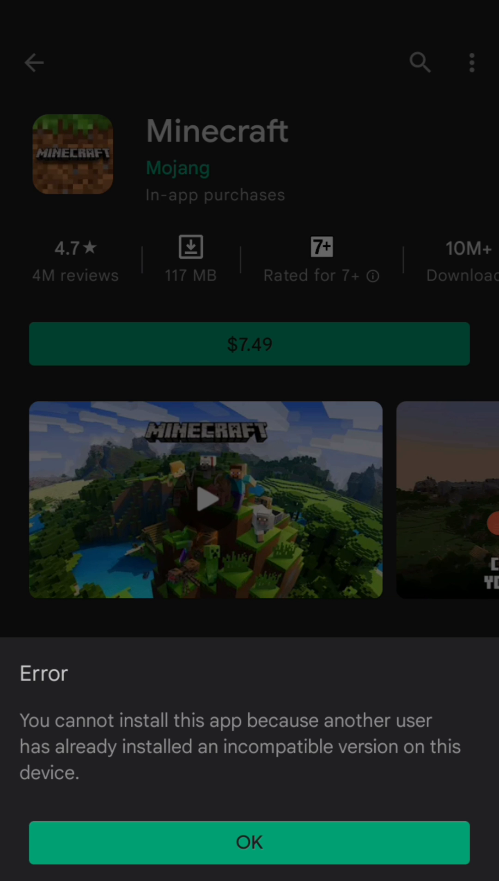
pyautogui.click(249, 841)
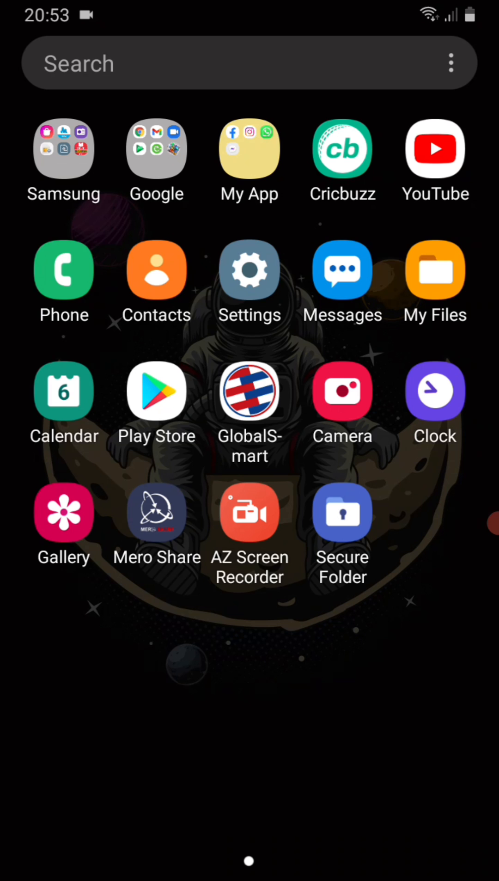
# Browse the Settings > Apps list of 74 installed apps looking for Minecraft.
pyautogui.click(248, 270)
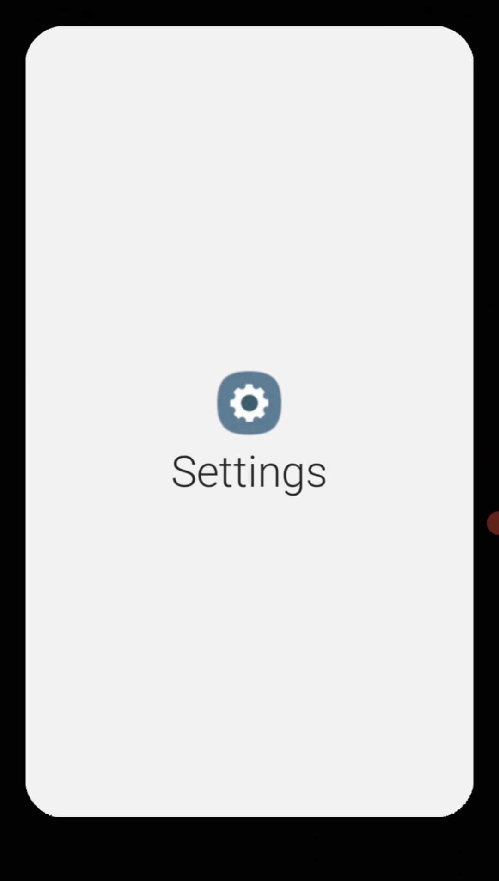
pyautogui.click(248, 403)
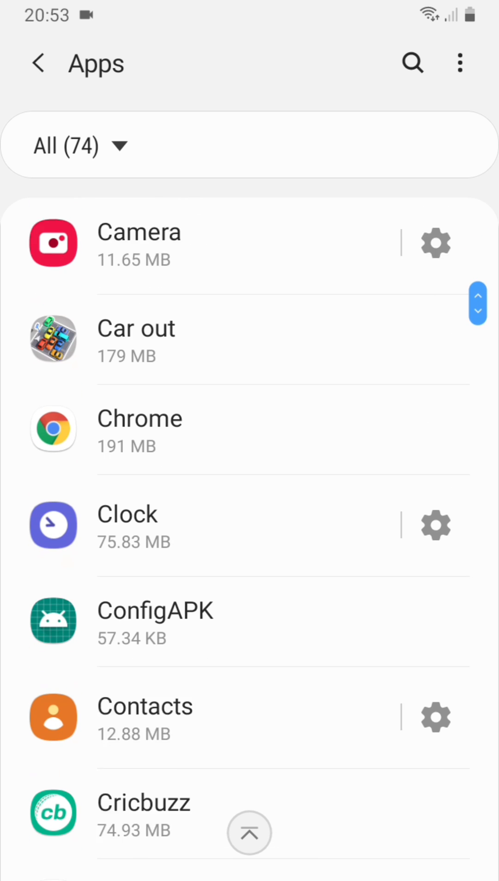
pyautogui.scroll(-3)
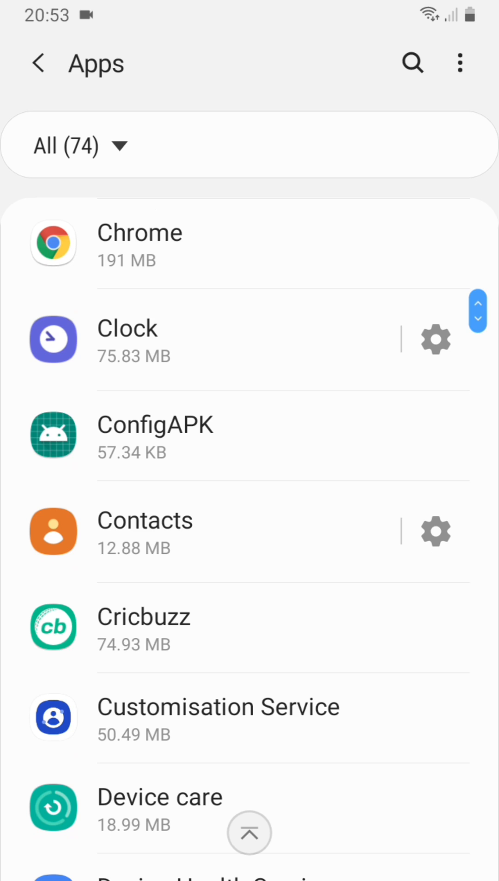
pyautogui.scroll(-3)
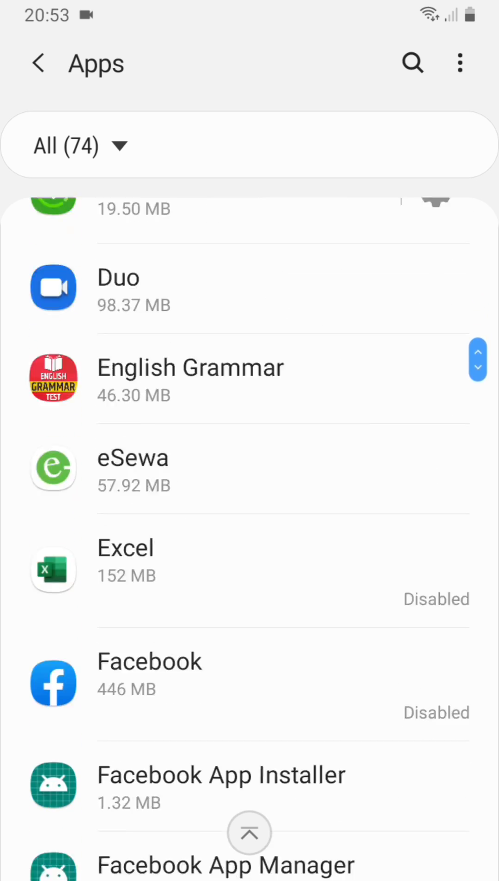
pyautogui.scroll(-3)
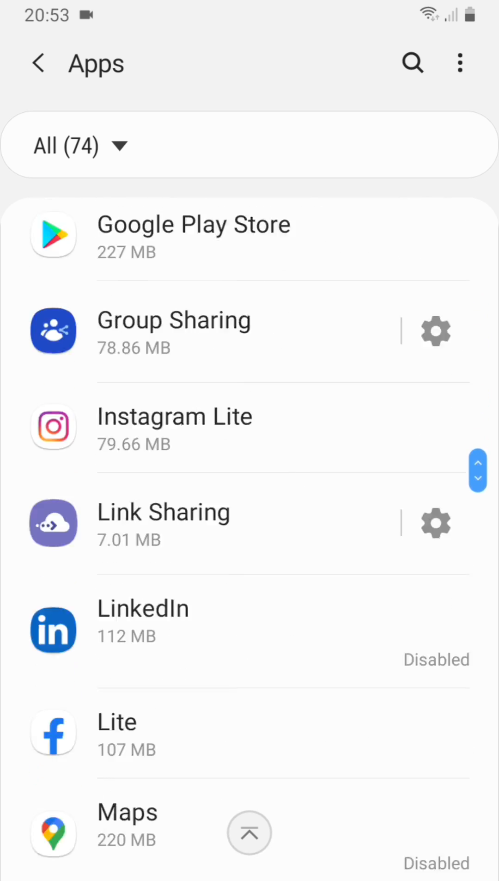
pyautogui.scroll(-3)
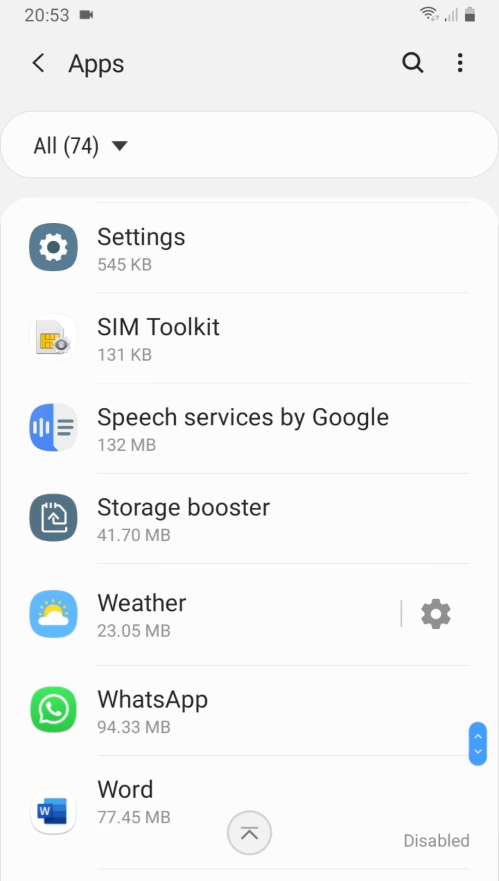
# Search the installed apps for 'minect' and find no Minecraft entry.
pyautogui.click(411, 62)
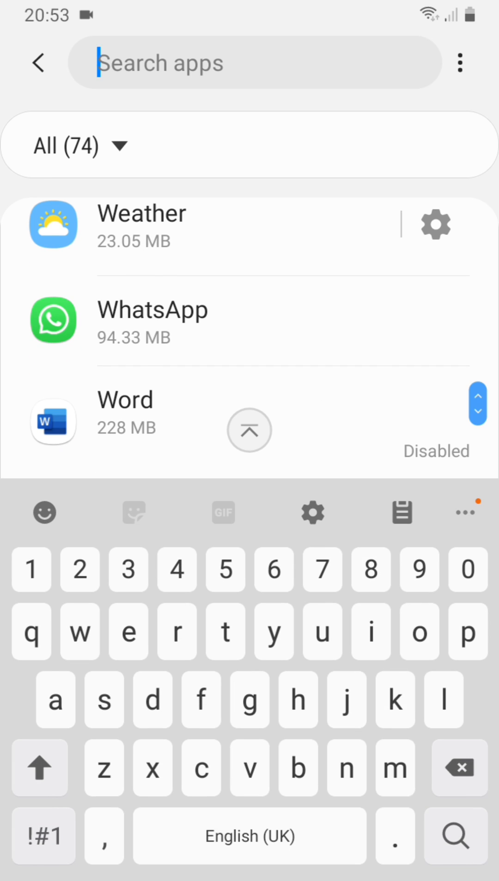
pyautogui.write('minecraf')
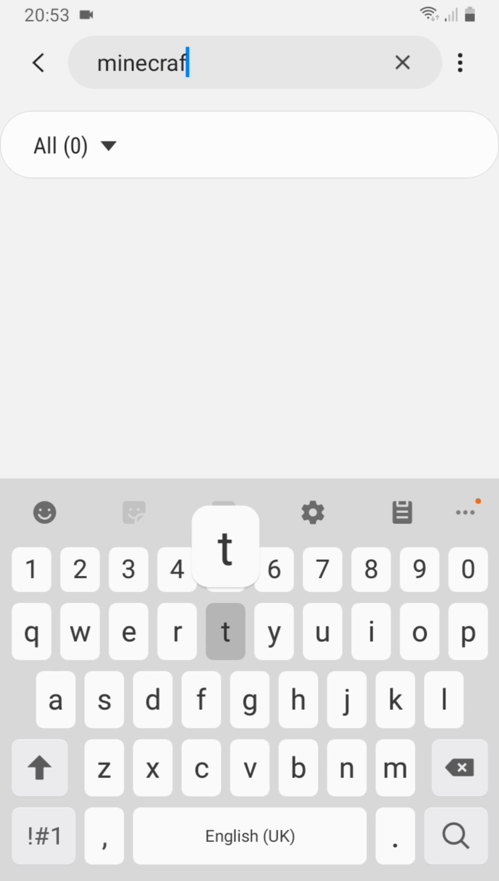
pyautogui.write('t')
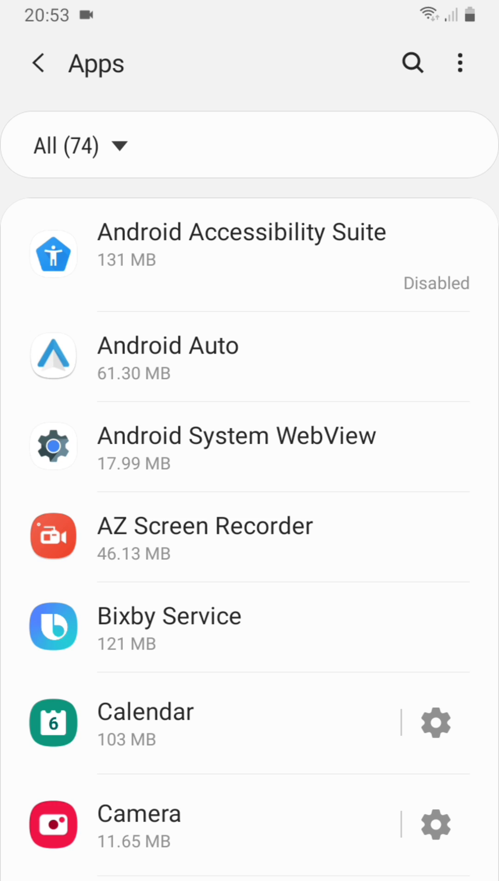
# From Car out's app info, request Uninstall for all users and respond to the confirmation.
pyautogui.scroll(-3)
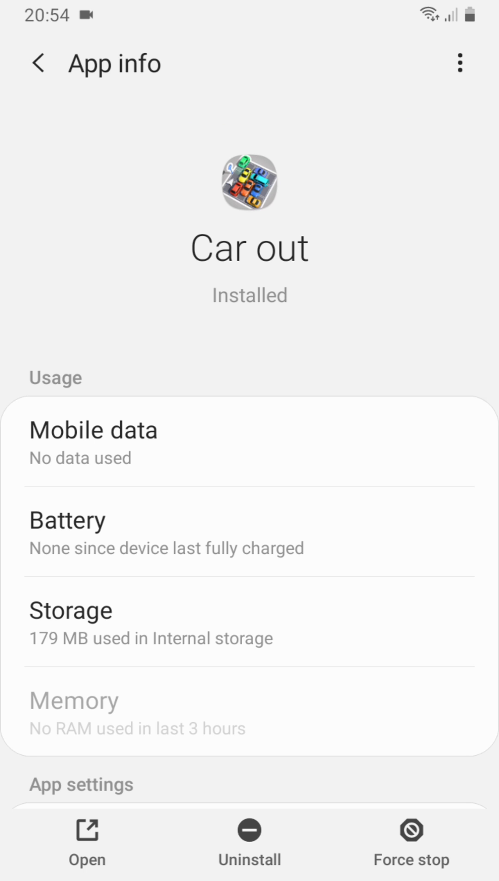
pyautogui.click(459, 63)
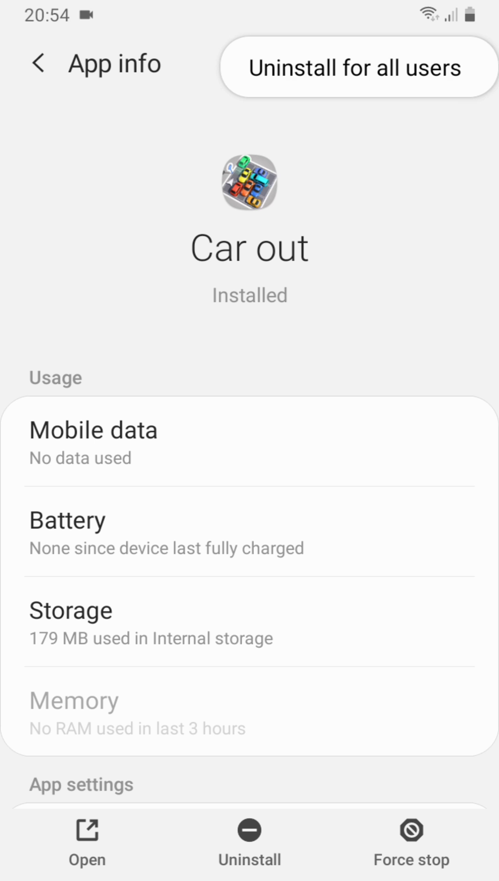
pyautogui.click(356, 67)
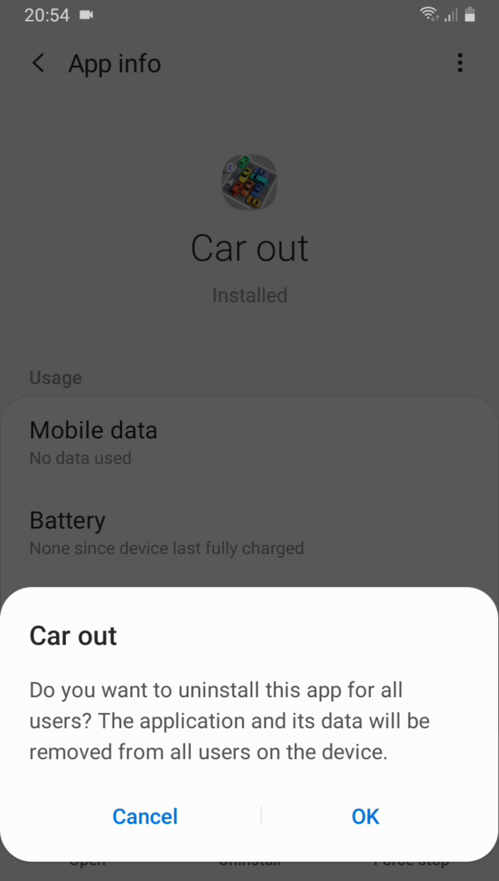
pyautogui.click(365, 815)
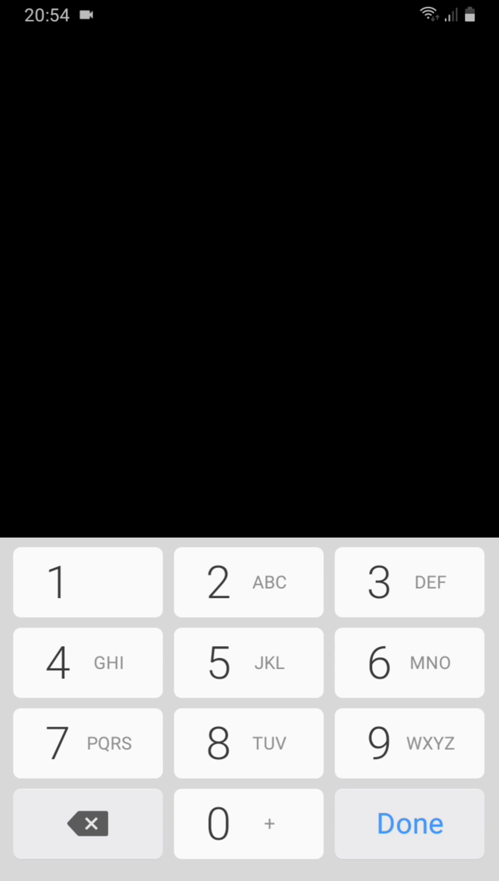
# Unlock Secure Folder with the PIN and remove Minecraft and its data from it.
pyautogui.click(409, 822)
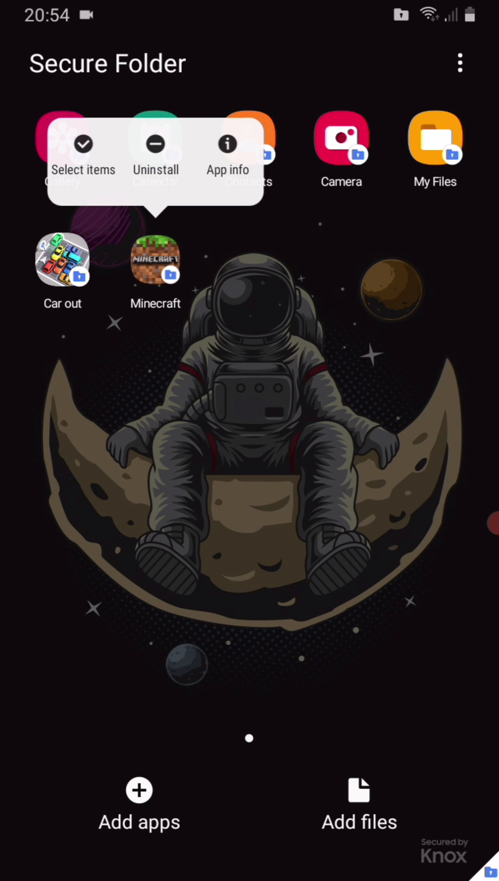
pyautogui.click(156, 159)
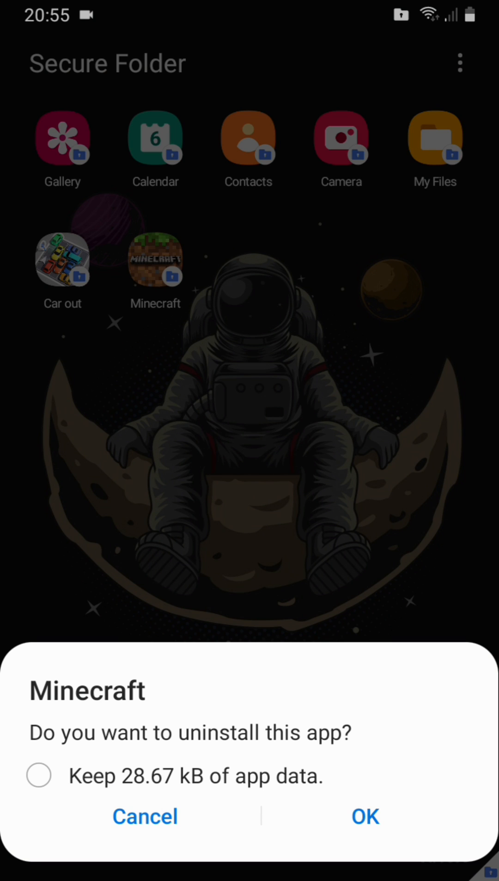
pyautogui.click(145, 815)
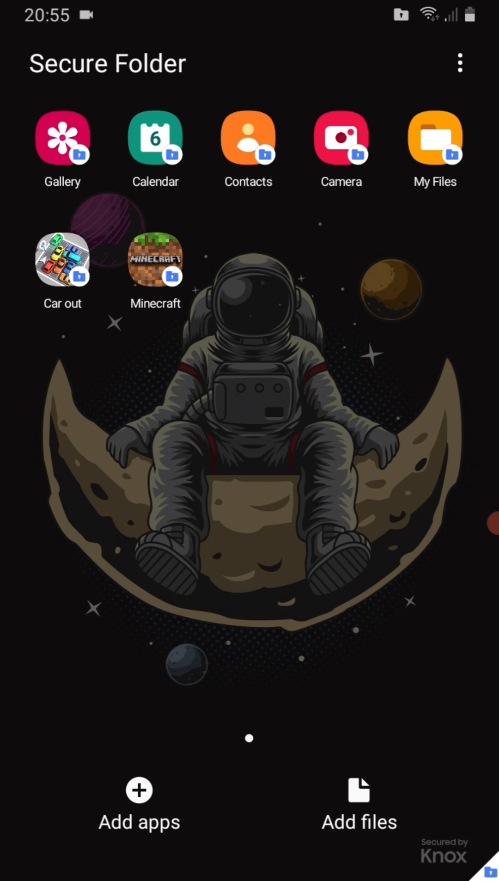
pyautogui.click(155, 259)
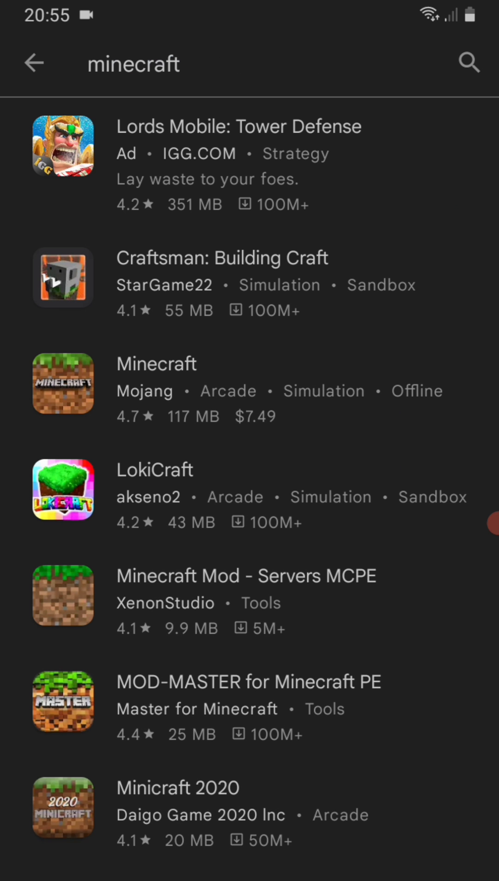
# Start buying Mojang's Minecraft at $7.49, reaching the payment-method request.
pyautogui.click(156, 364)
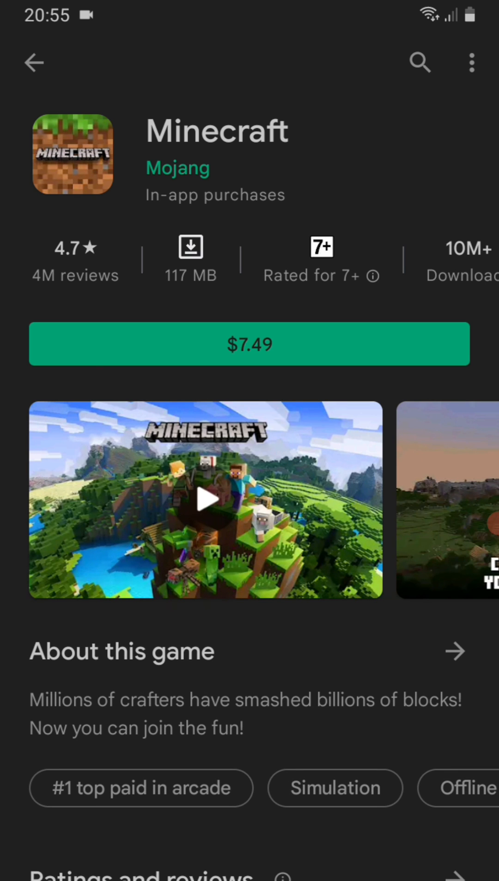
pyautogui.click(250, 344)
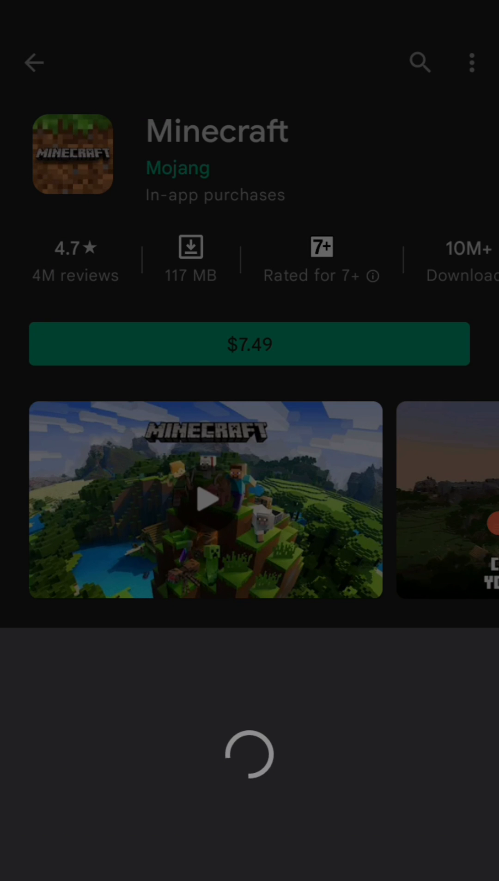
pyautogui.click(250, 344)
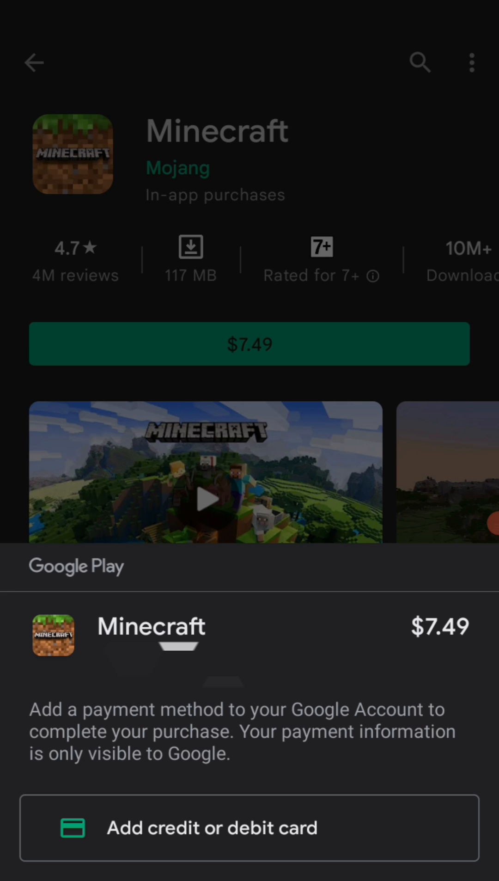